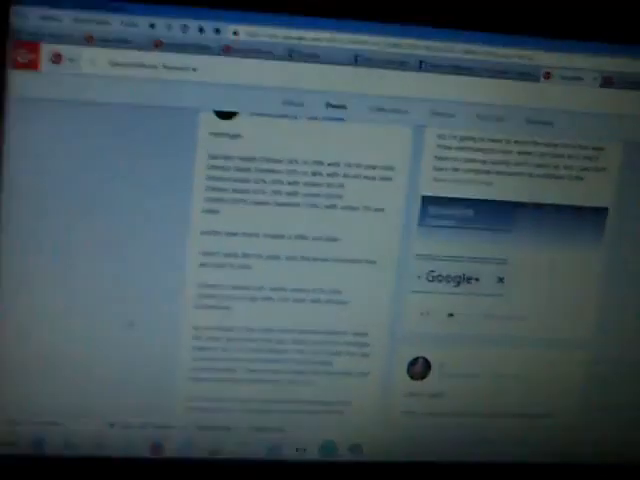
{"action": "scroll", "scroll_direction": "down", "scroll_amount": 3}
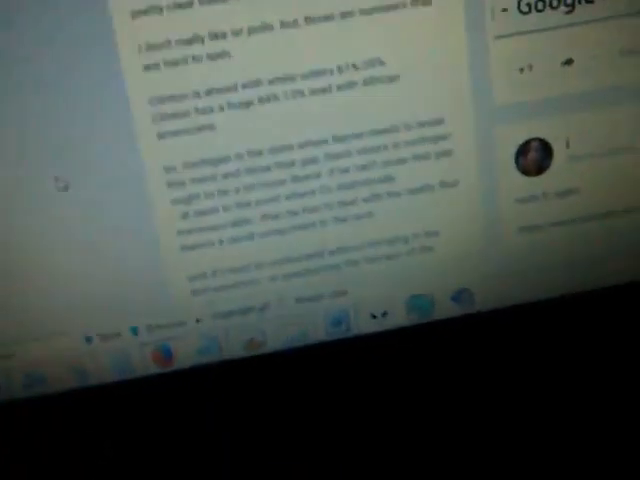